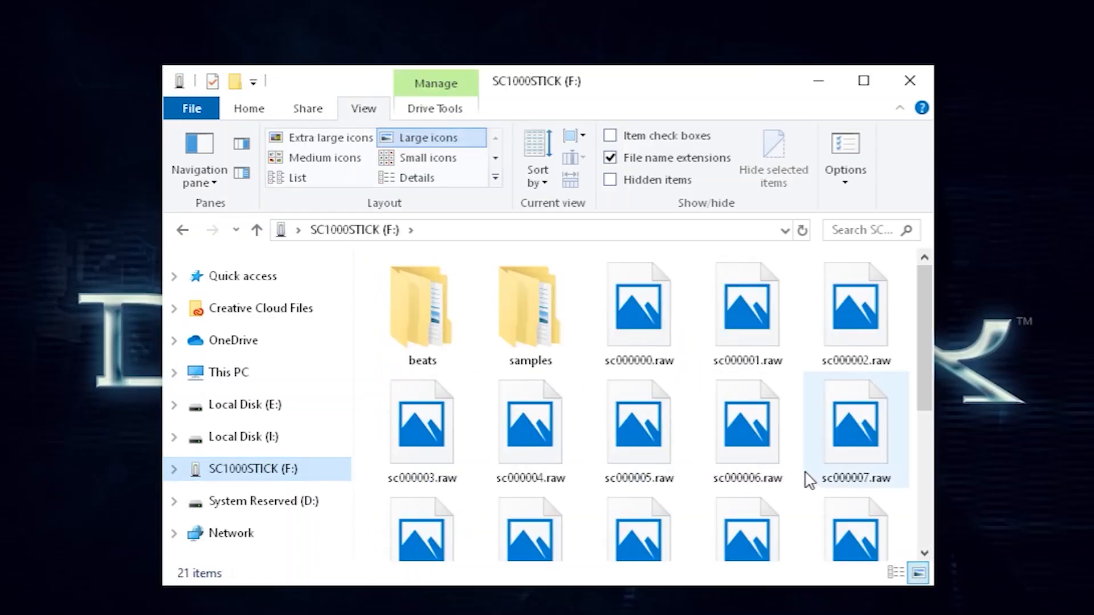
Import the .raw recording as signed 16-bit little-endian stereo PCM at 48000 Hz.
scroll(down, 3)
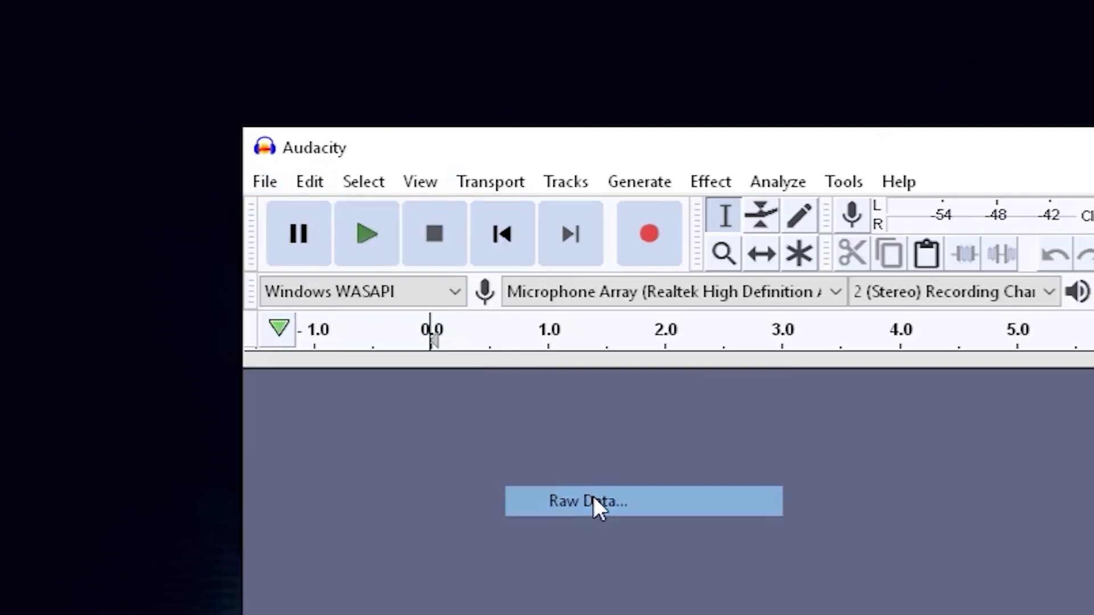
click(588, 501)
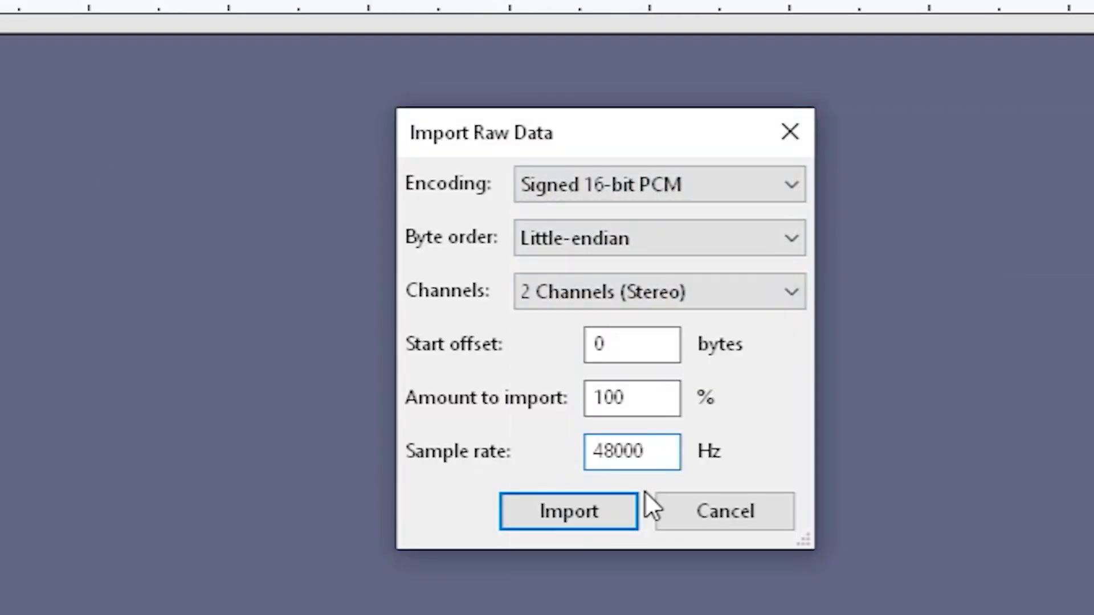
click(567, 511)
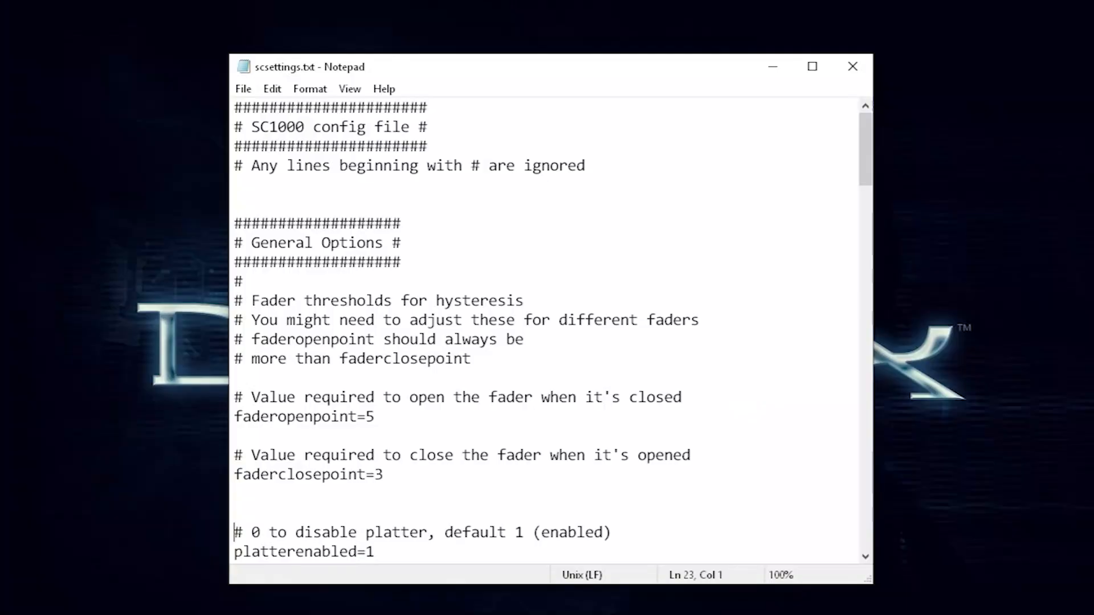
Scroll scsettings.txt past General Options and External I/O Mapping to the MIDI Mapping notes.
scroll(down, 3)
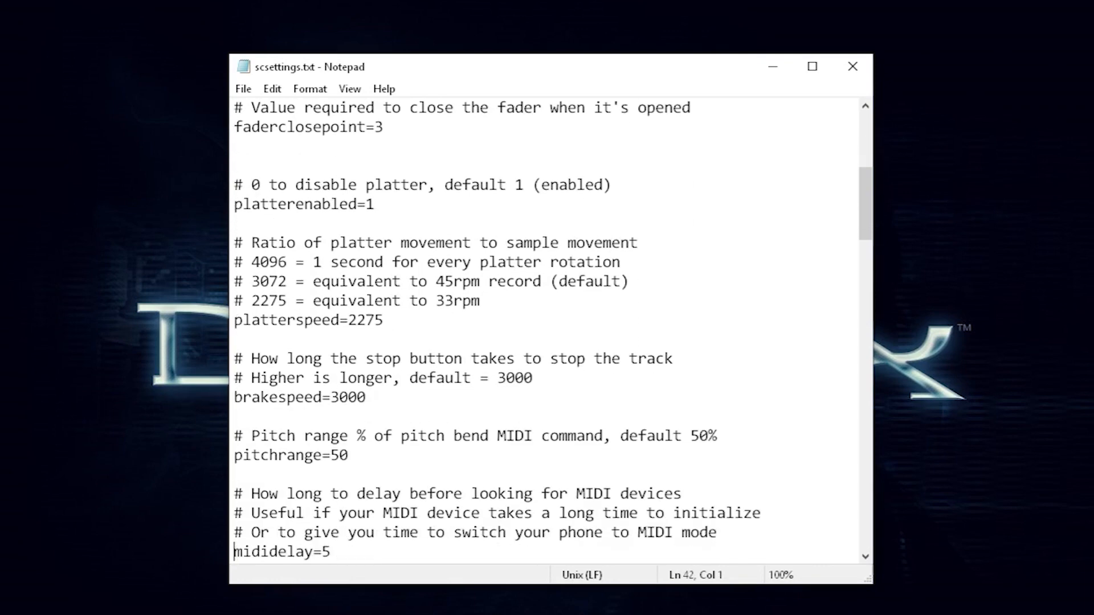
scroll(down, 3)
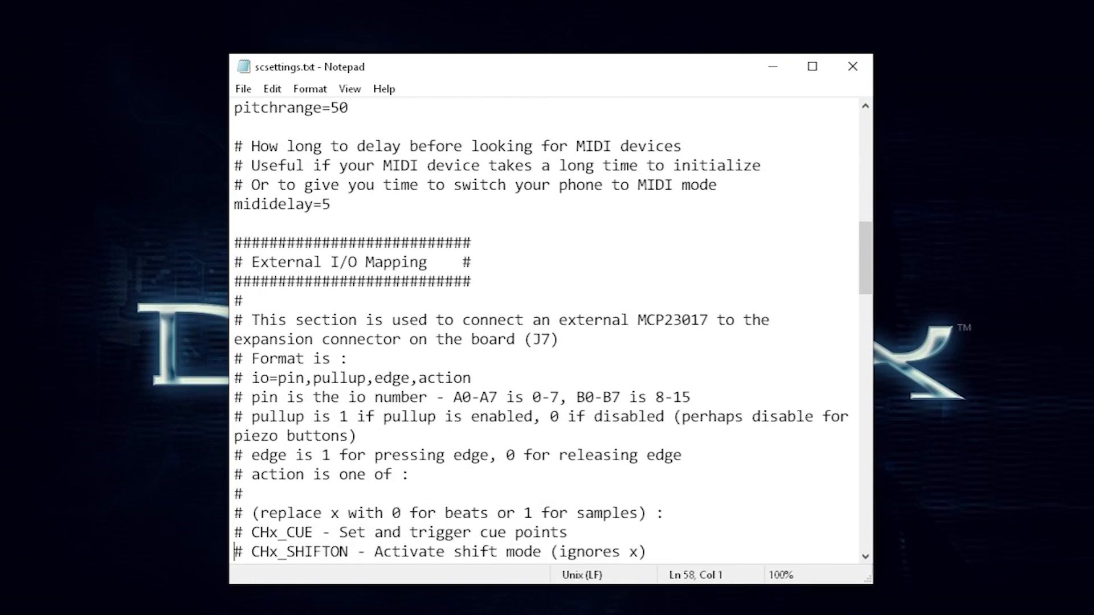
scroll(down, 3)
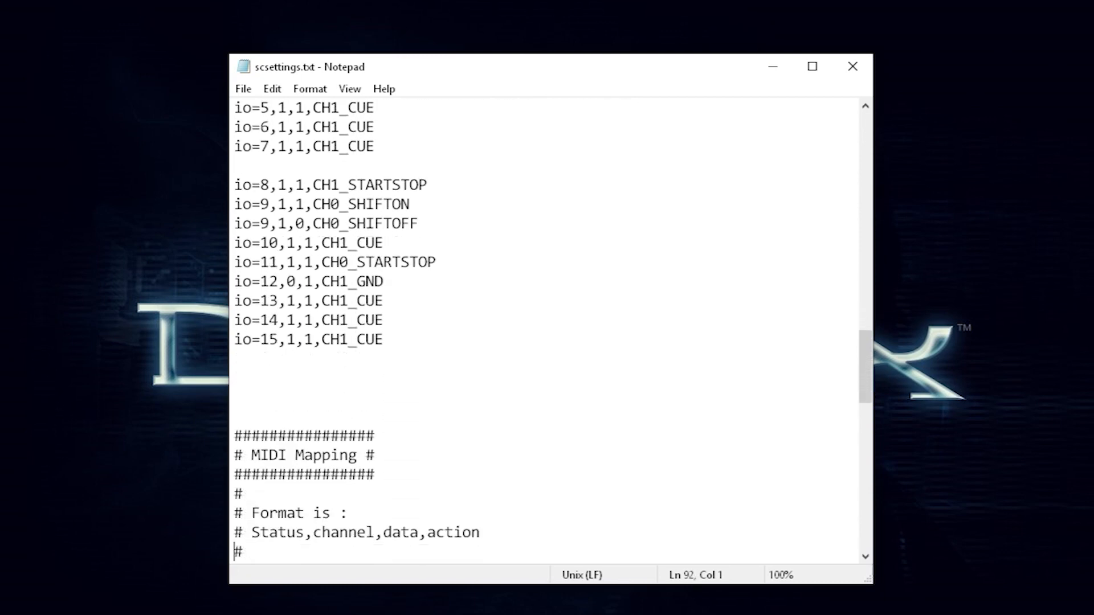
scroll(down, 3)
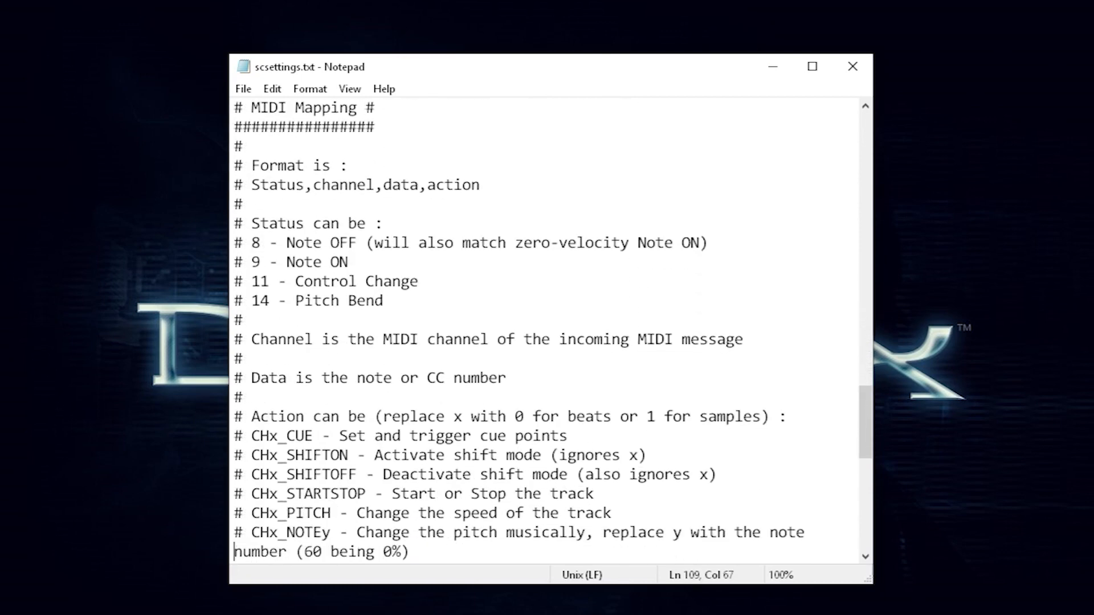
scroll(down, 3)
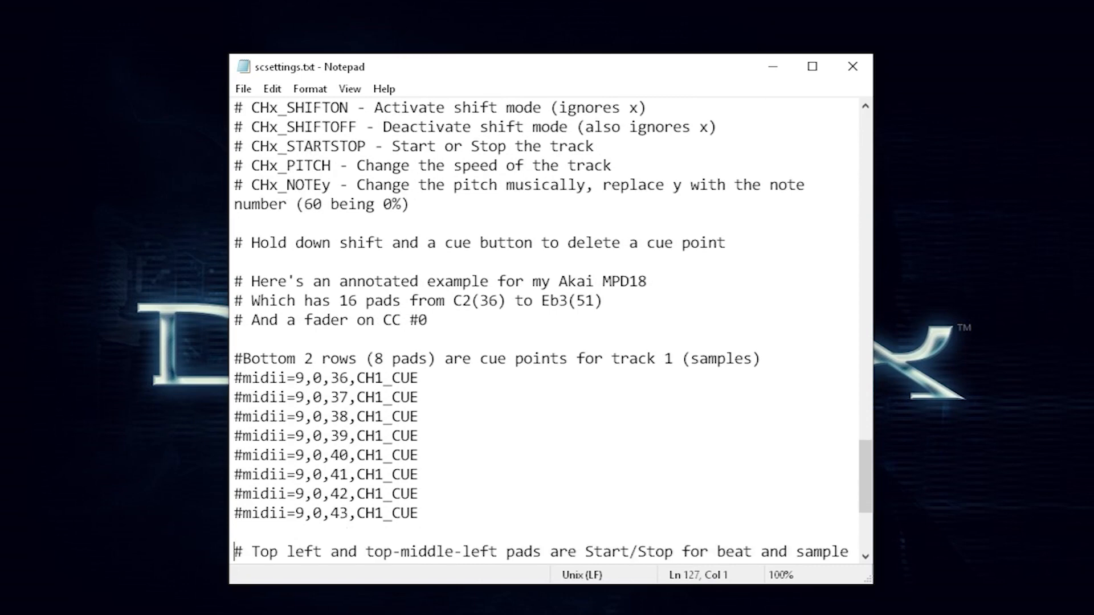
scroll(down, 3)
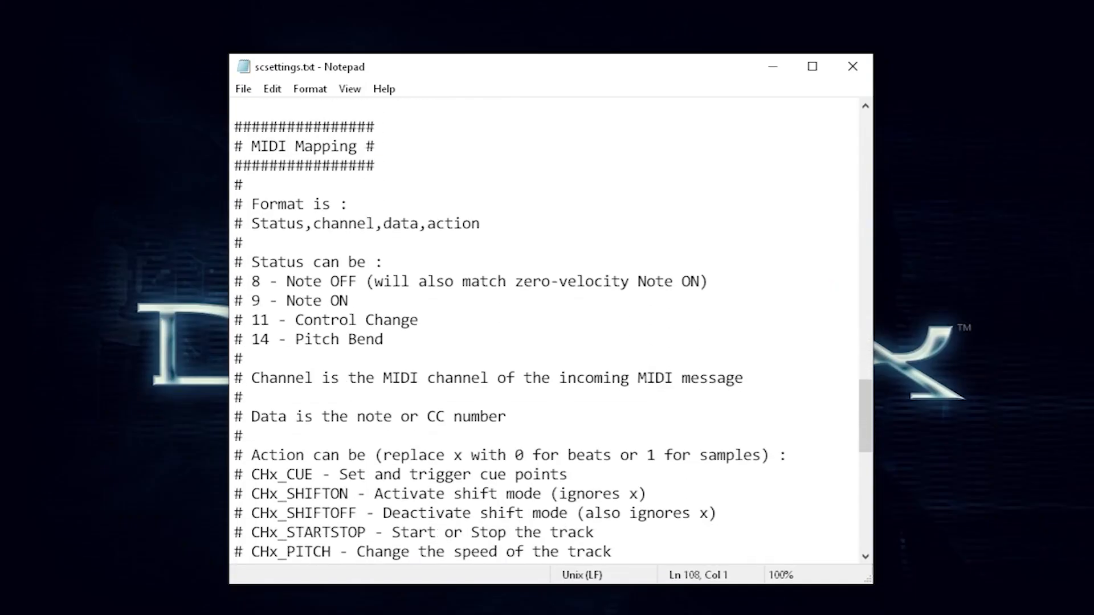
scroll(down, 3)
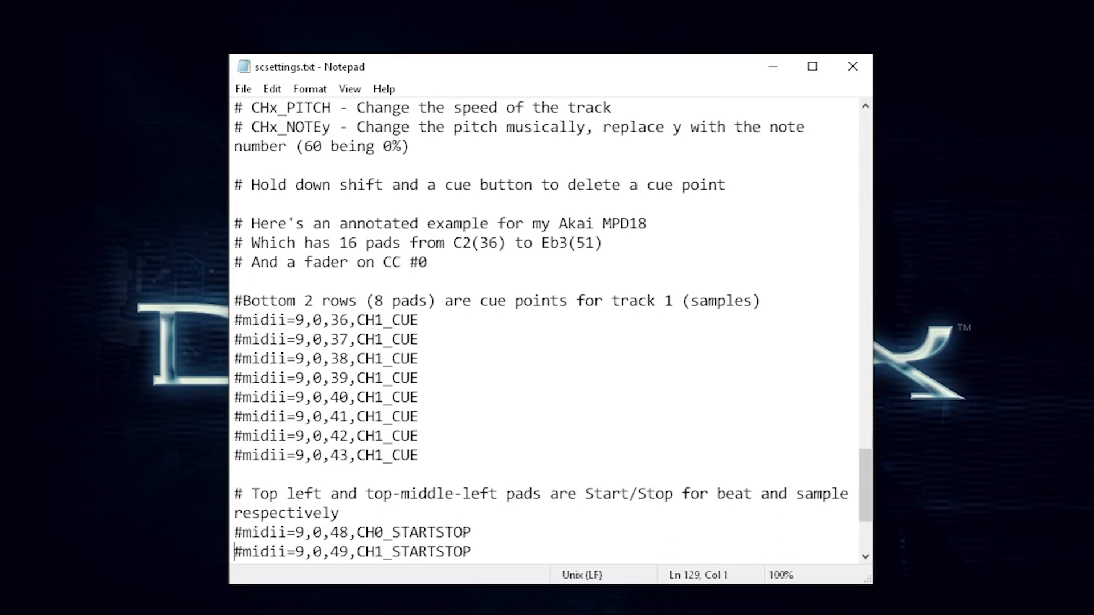